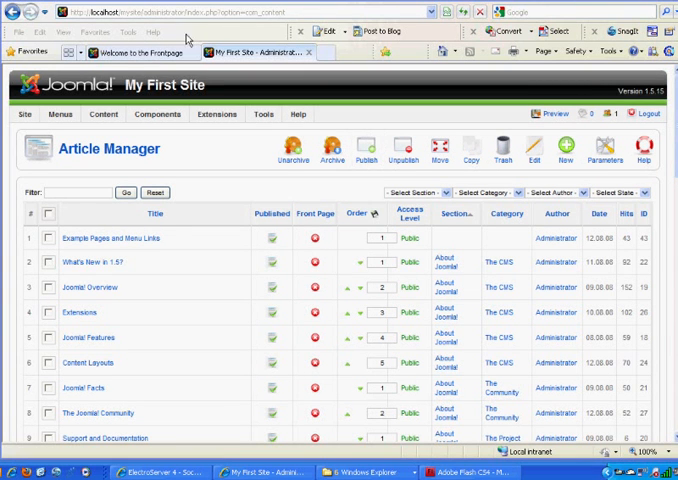
Bring up the administrator's Section Manager listing the content sections
left_click(140, 52)
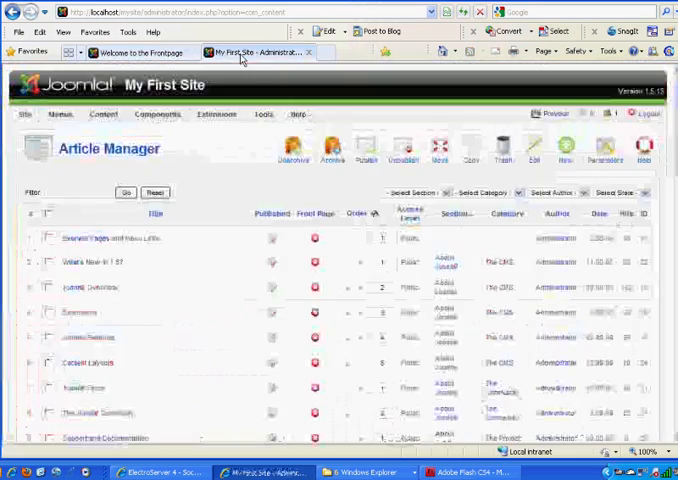
left_click(140, 52)
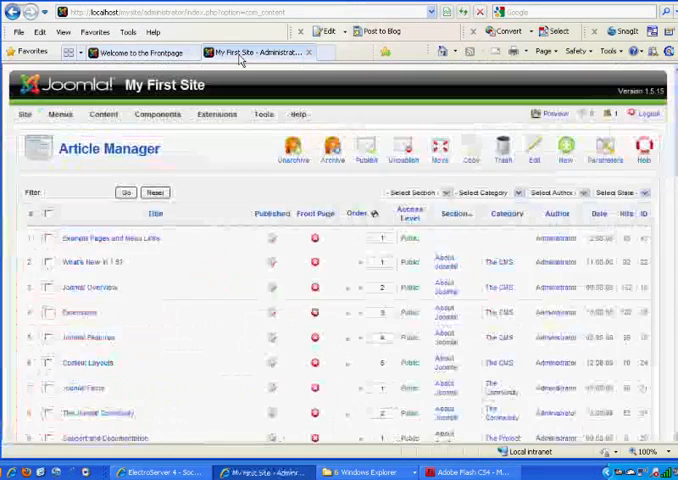
left_click(145, 52)
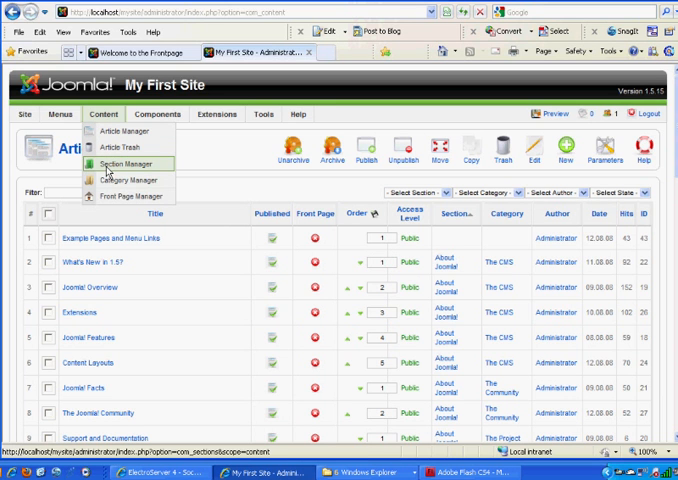
left_click(125, 160)
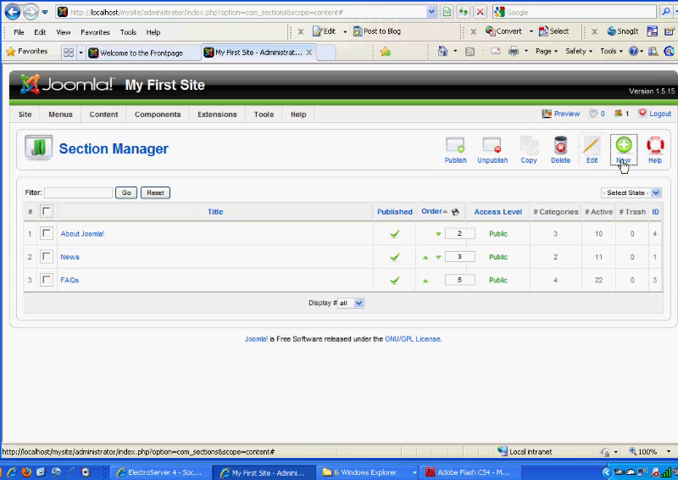
Create a new section titled 'Classes' with the description 'Class'
left_click(623, 150)
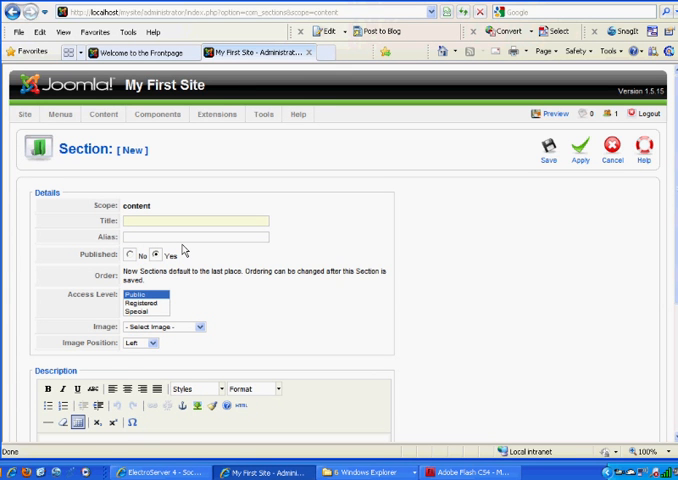
type("c")
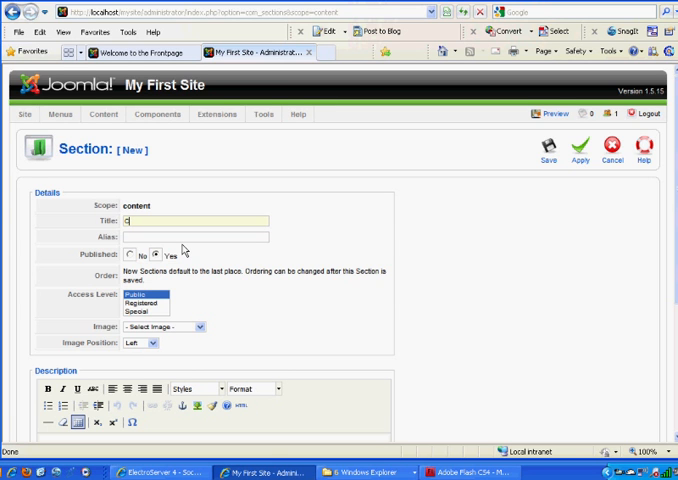
type("Classes")
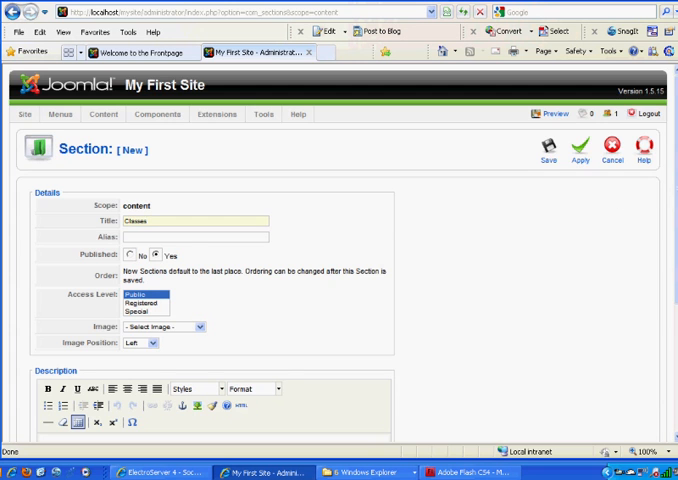
scroll("down", 3)
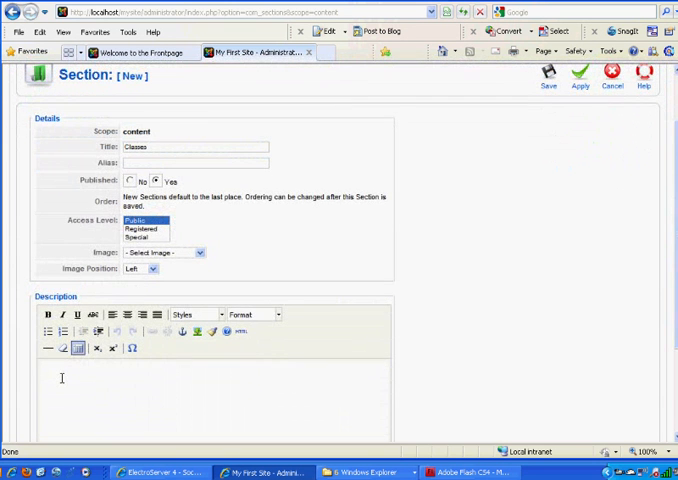
type("Class")
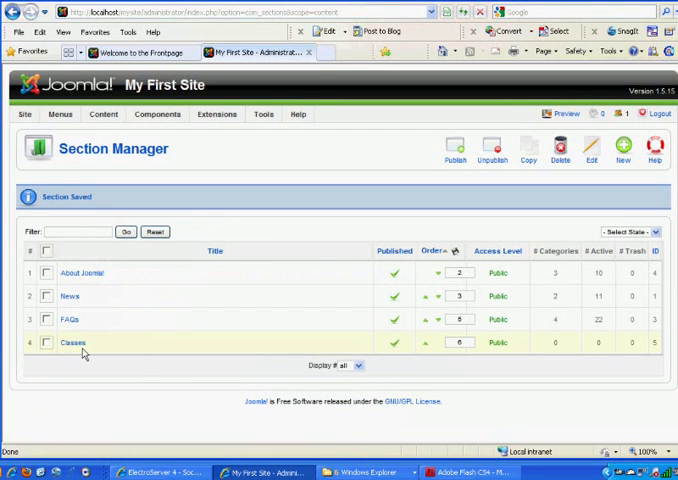
Save a new category 'Joomla' with description 'Joomla' from the Category Manager
left_click(103, 114)
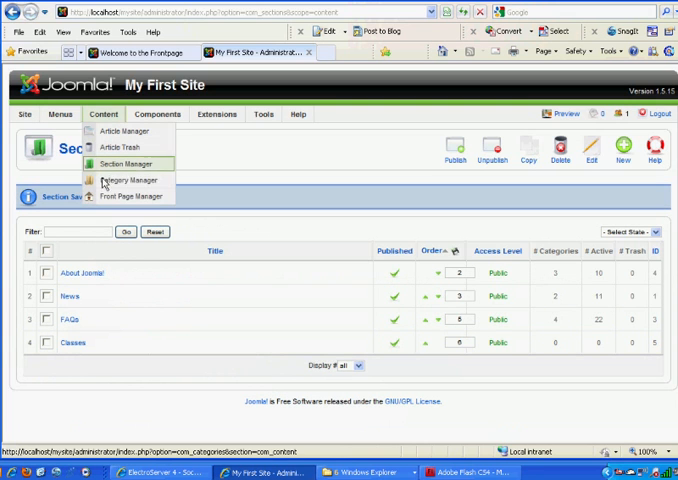
left_click(128, 163)
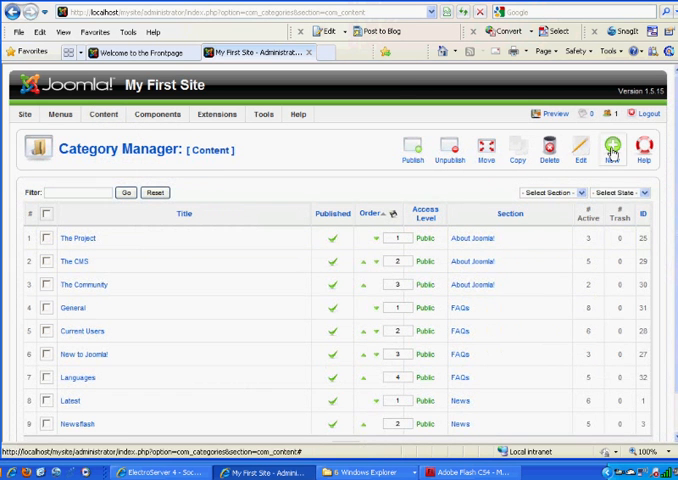
left_click(611, 148)
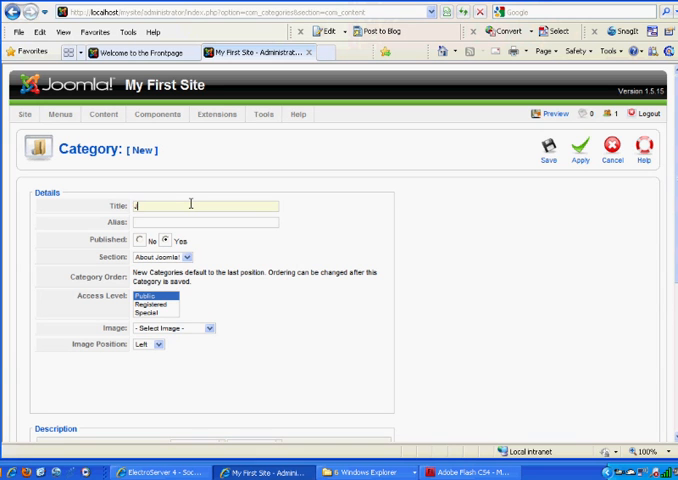
type("Joomla")
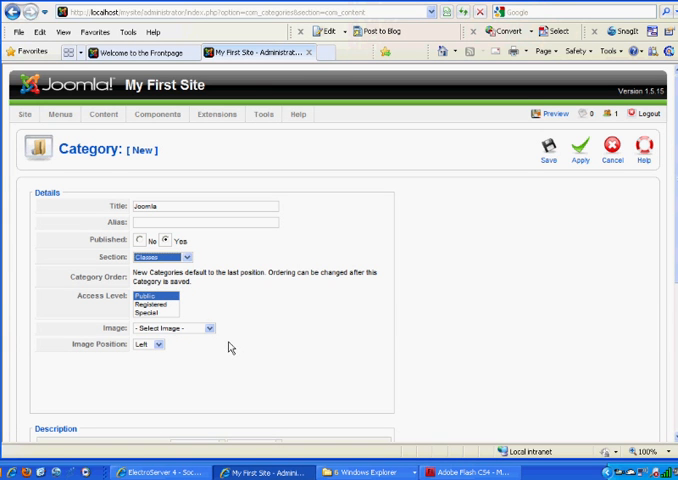
mouse_move(141, 196)
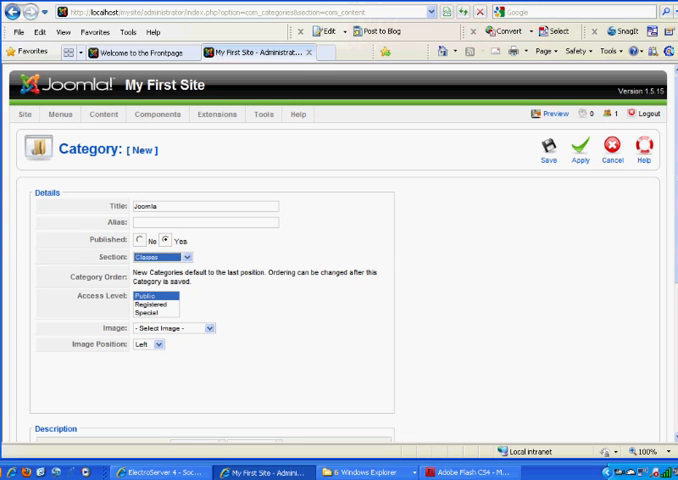
scroll("down", 3)
type("A class about")
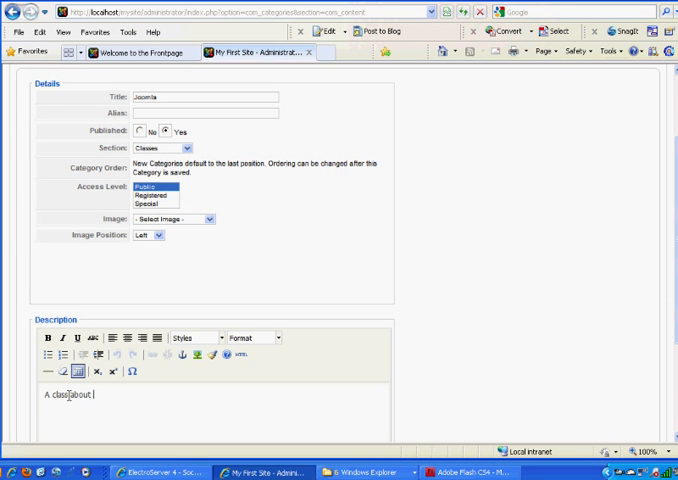
type("Joomla")
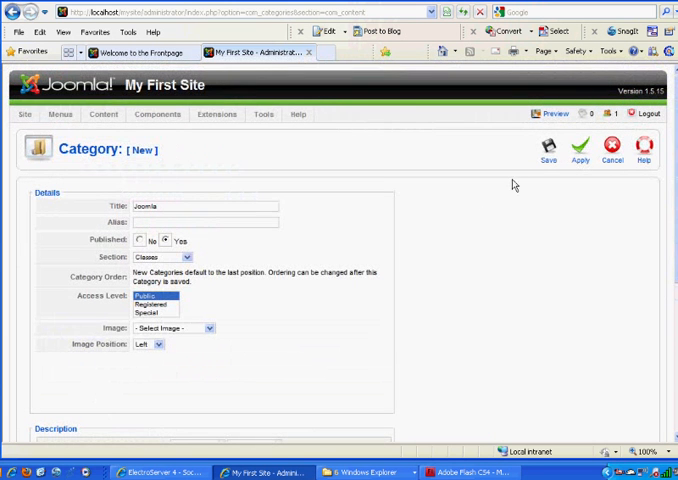
left_click(548, 148)
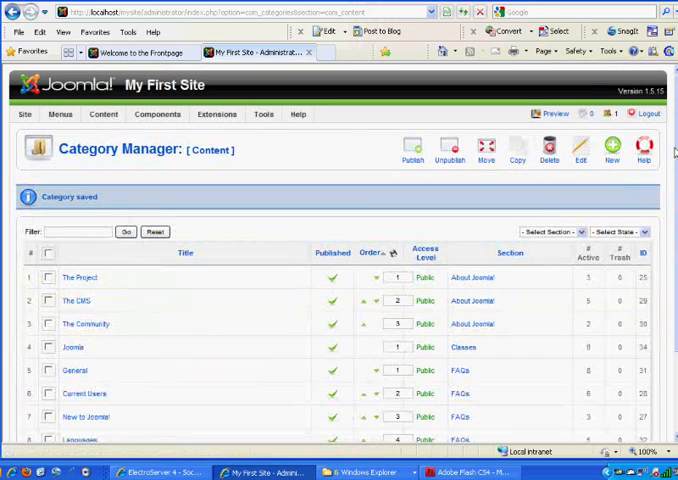
scroll("down", 3)
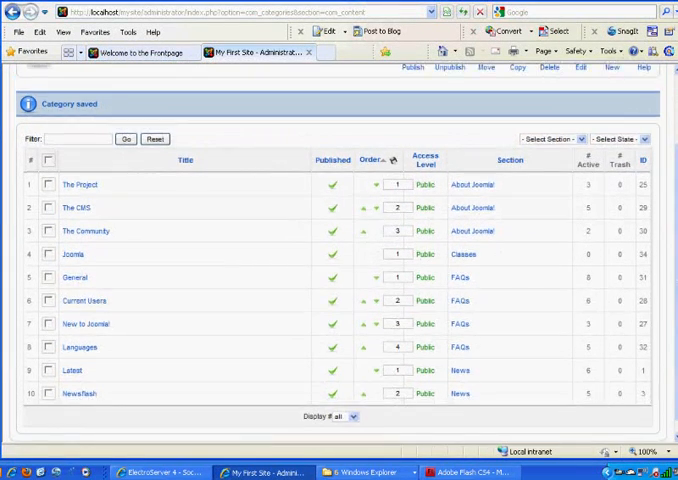
mouse_move(73, 254)
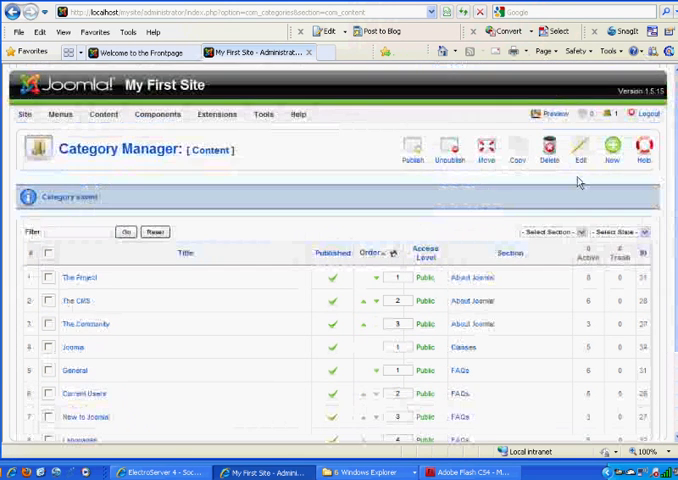
left_click(104, 113)
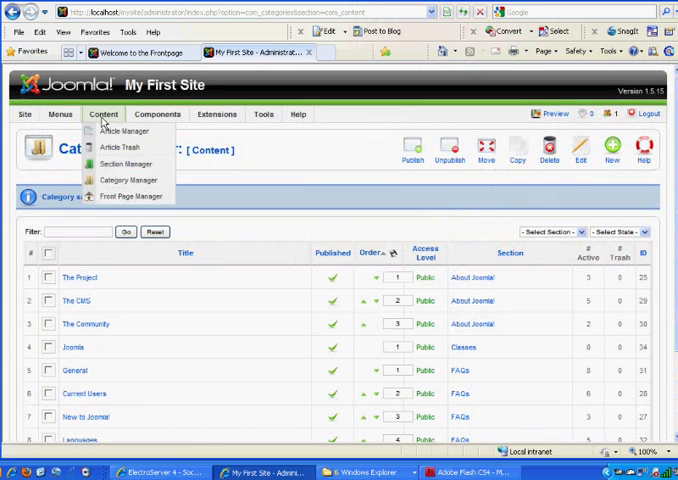
Draft article 'Week 3' with body about organizing content, assigning section Classes
left_click(129, 180)
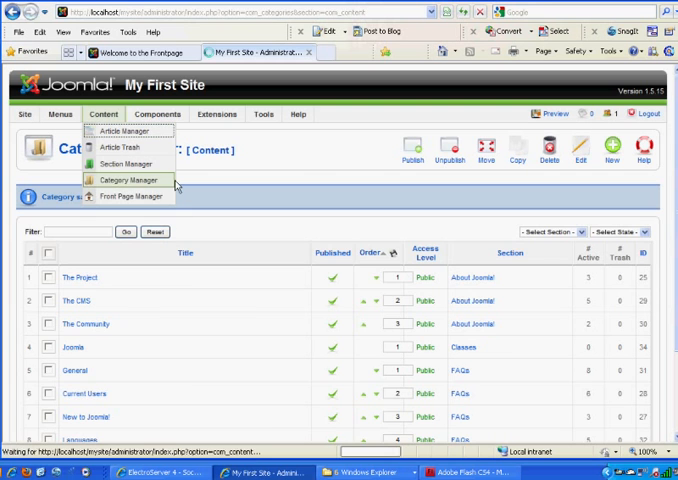
left_click(121, 131)
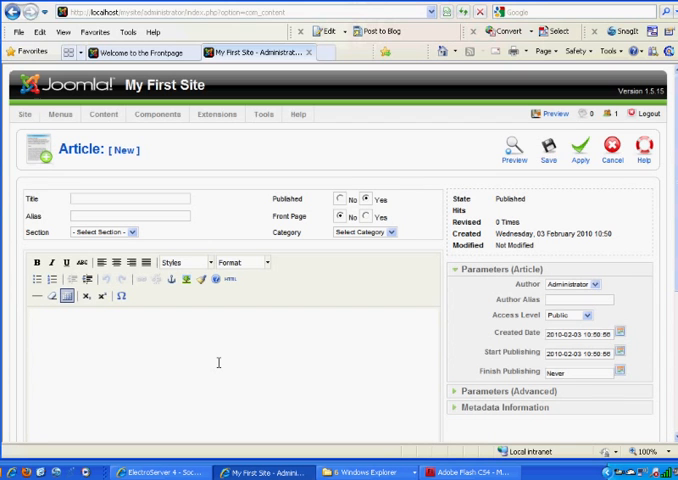
type("Week 3")
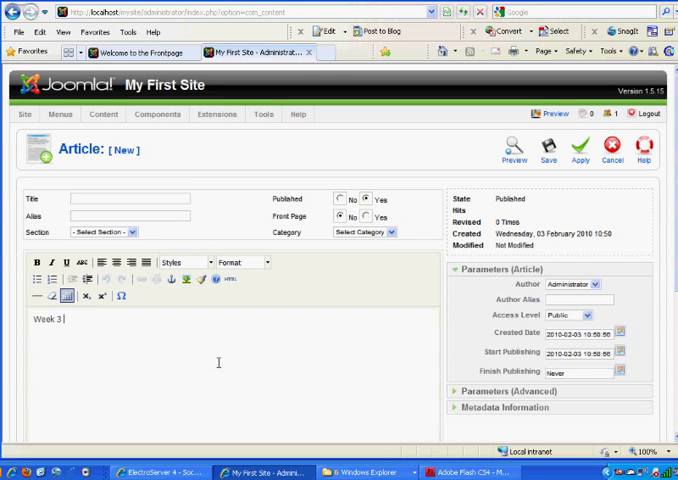
type("in")
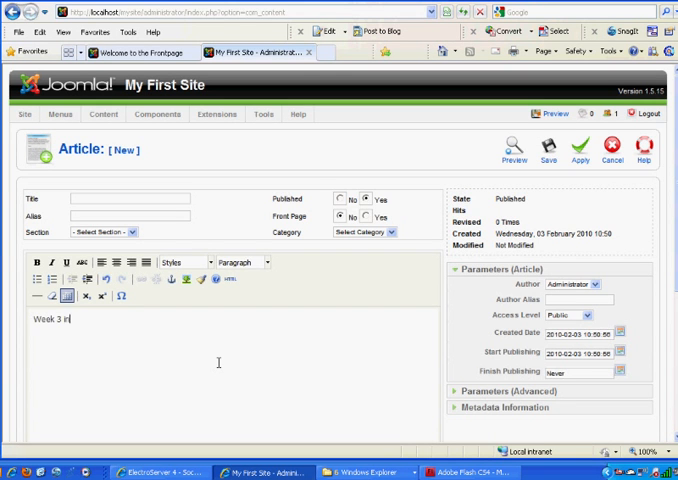
type("Joomla")
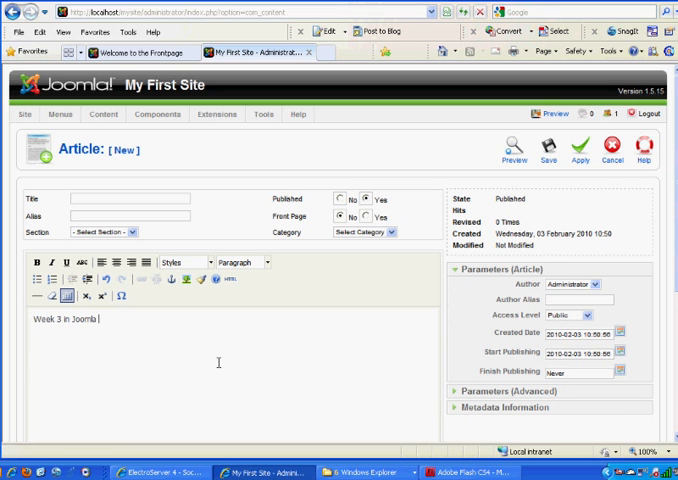
type("class we are learn")
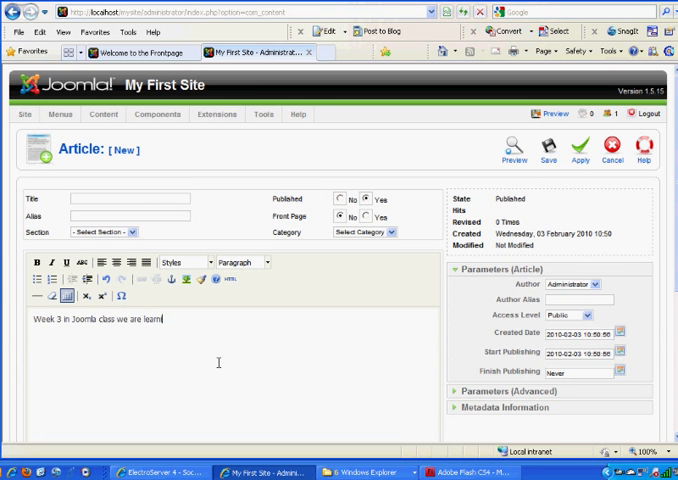
type("ing about")
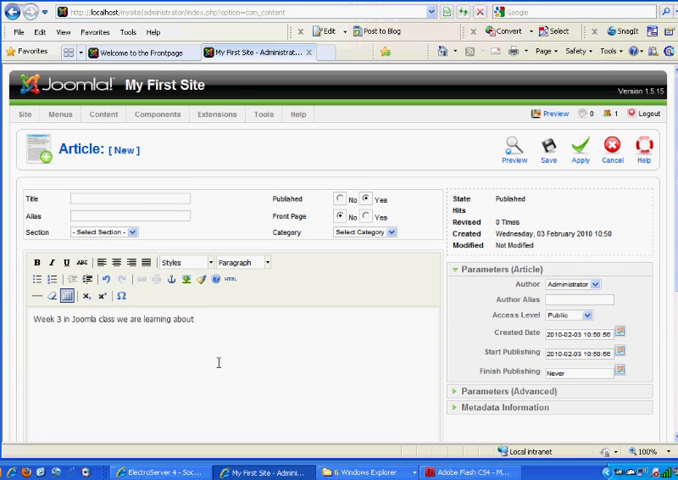
type("organiz")
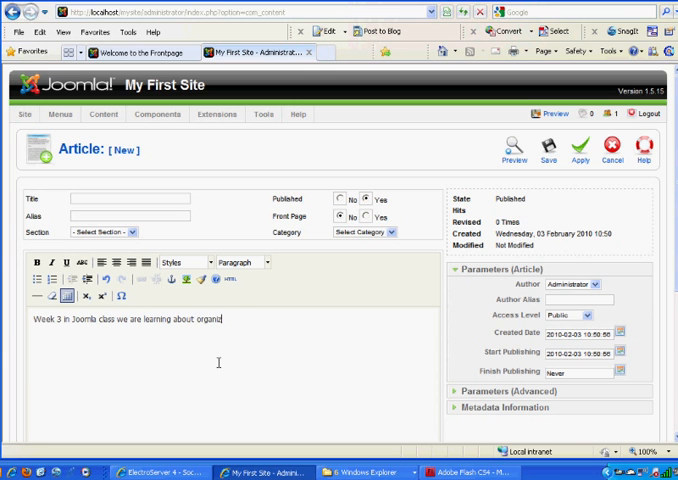
type("zing and displaying content")
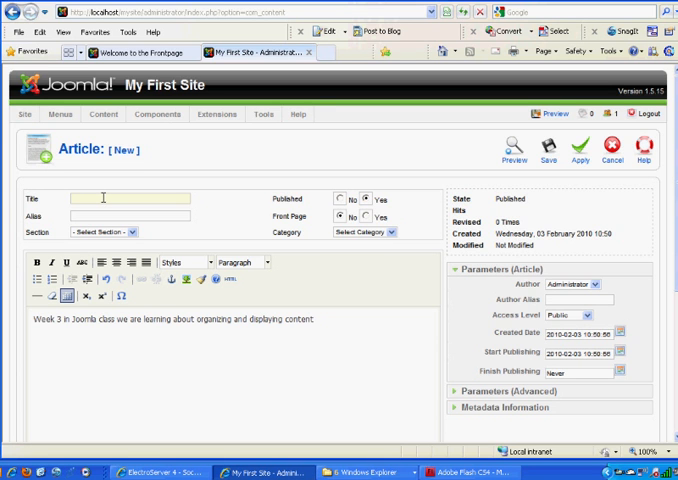
type("Week 3")
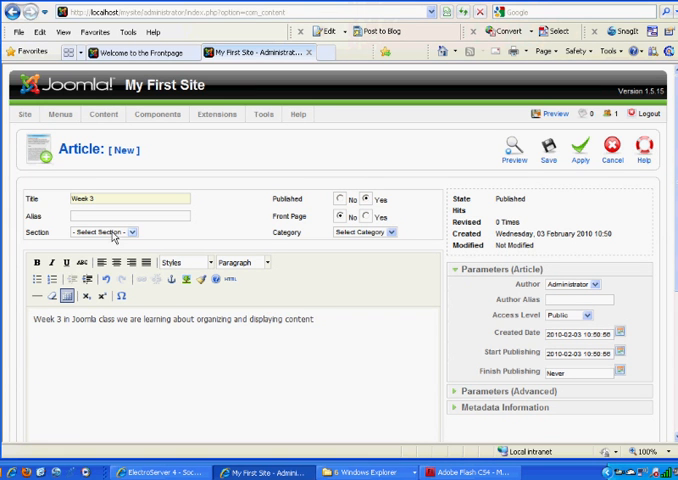
left_click(100, 231)
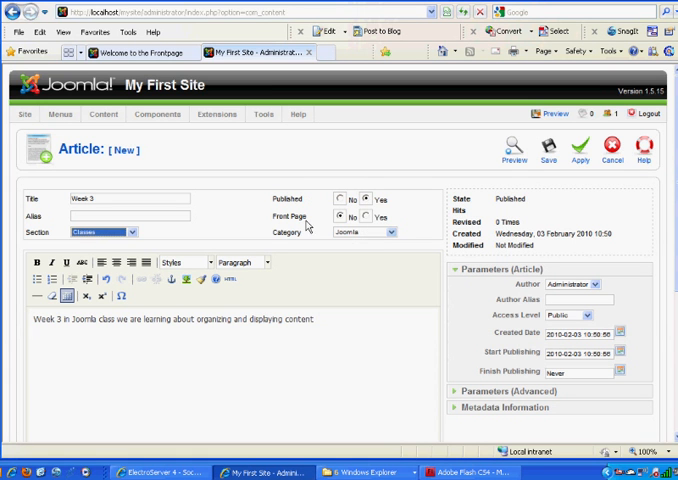
mouse_move(366, 224)
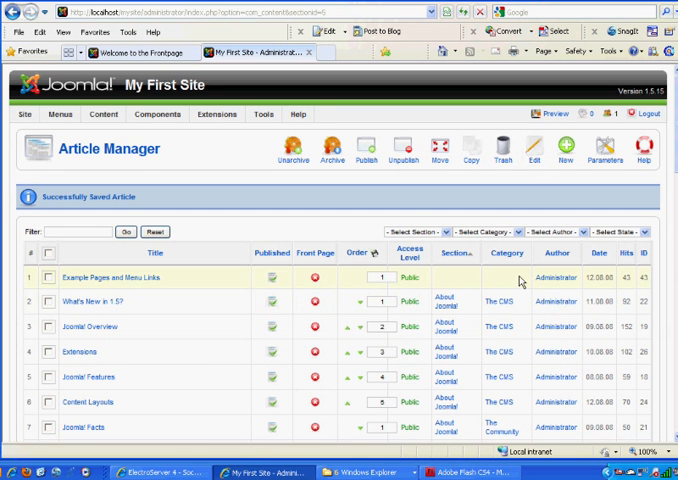
scroll("down", 3)
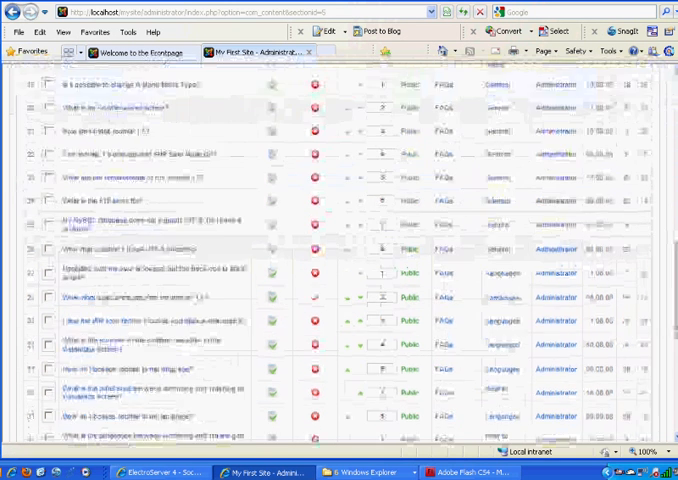
scroll("down", 3)
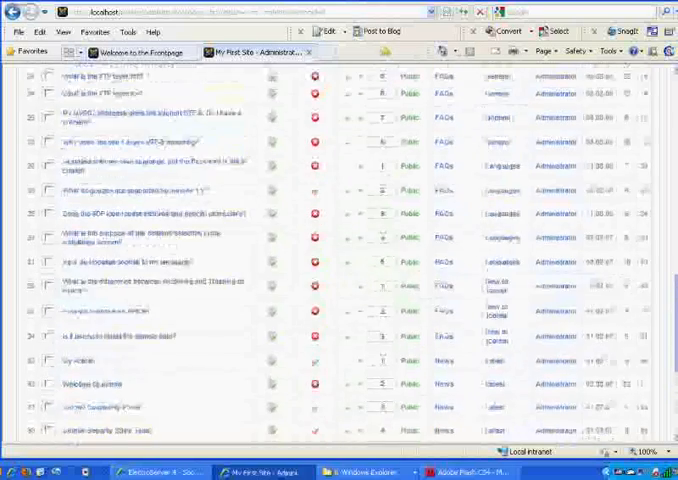
scroll("down", 3)
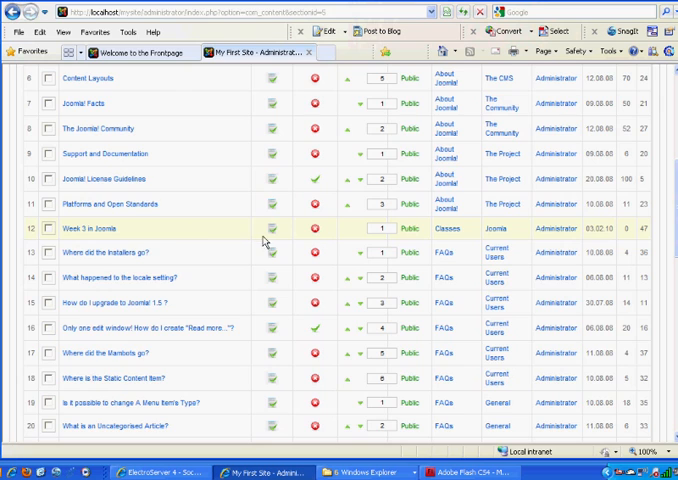
left_click(130, 52)
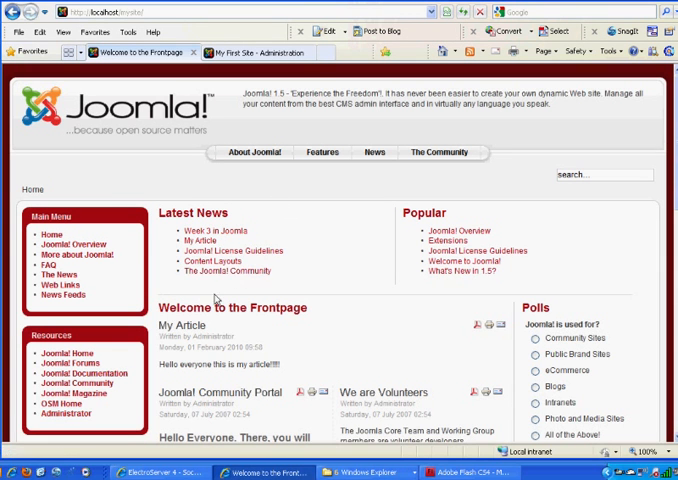
mouse_move(203, 231)
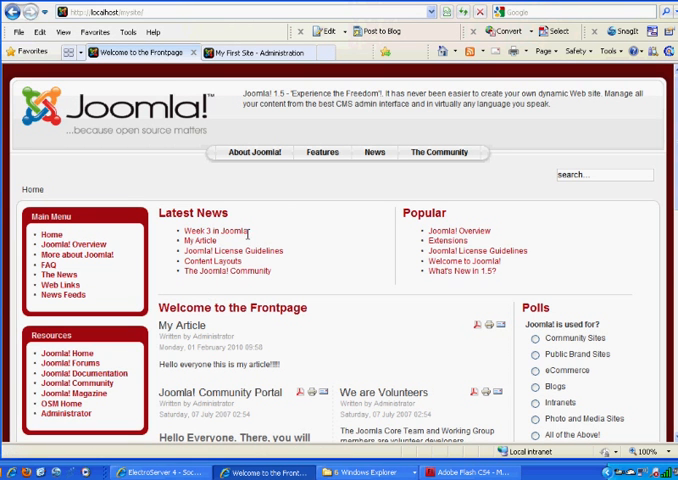
Confirm 'Week 3 in Joomla' under front-page Latest News, then return to administration
left_click(213, 228)
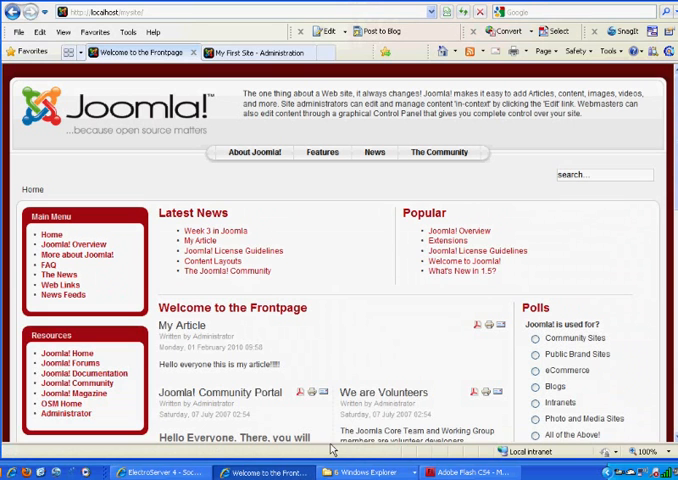
mouse_move(348, 326)
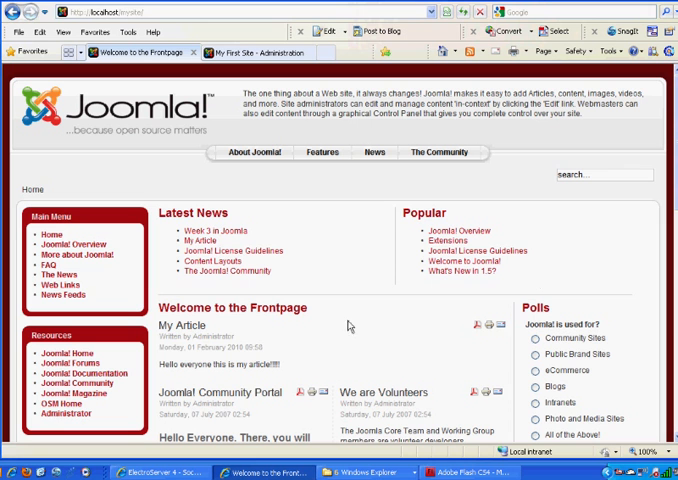
mouse_move(206, 296)
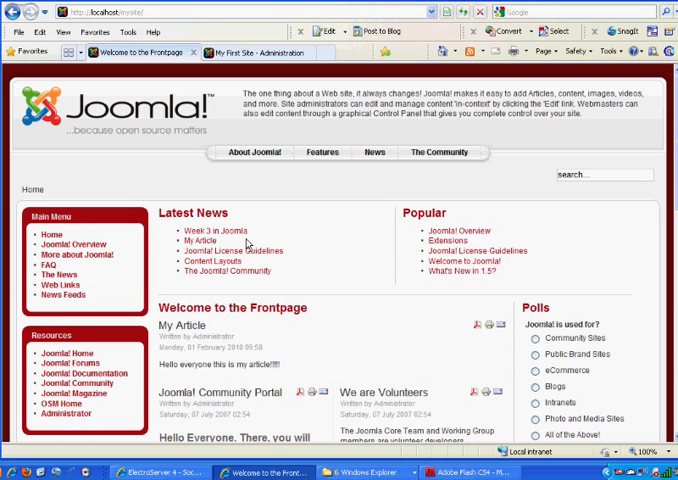
mouse_move(248, 247)
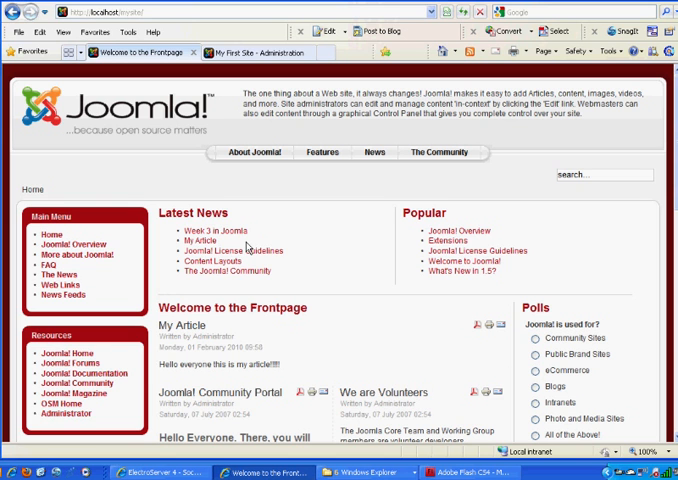
mouse_move(357, 286)
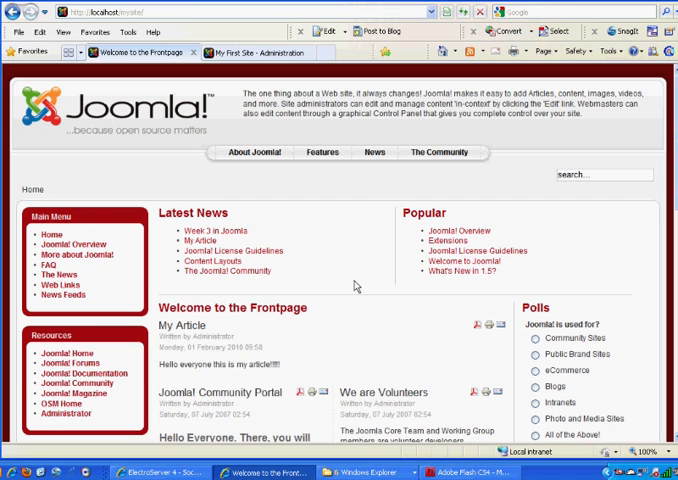
mouse_move(180, 384)
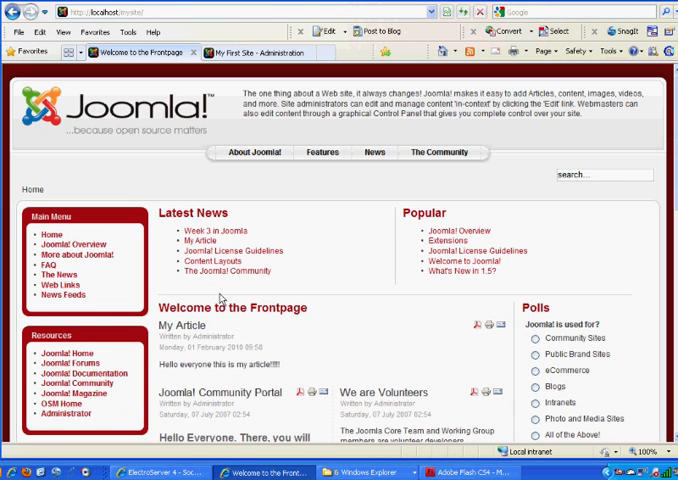
mouse_move(57, 286)
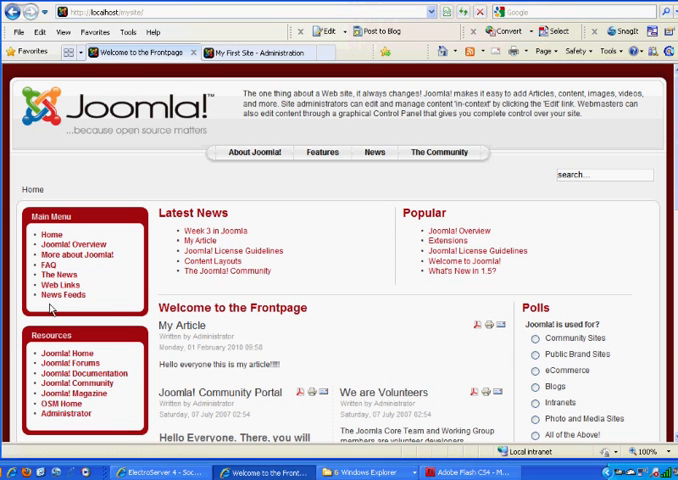
mouse_move(328, 234)
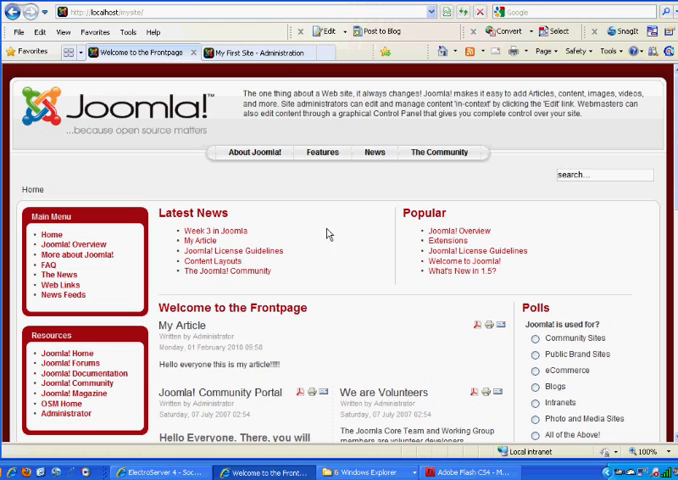
left_click(255, 52)
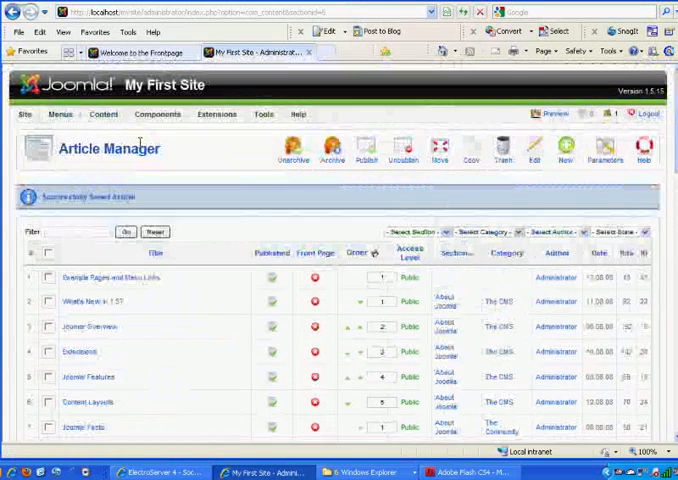
Open the Main Menu's item list from the Menus menu
left_click(62, 114)
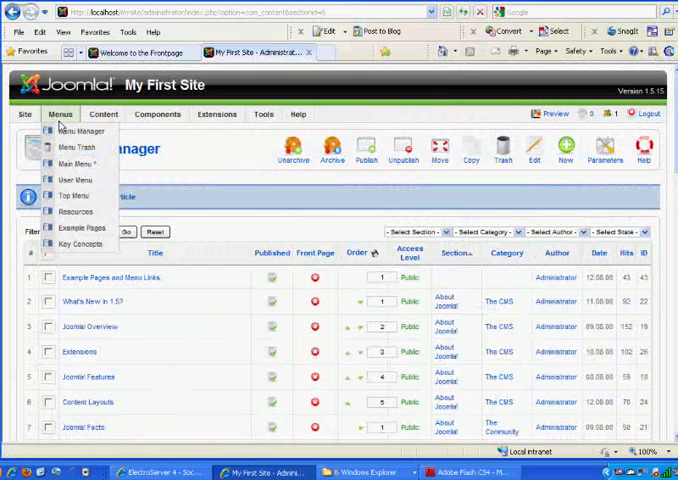
mouse_move(72, 164)
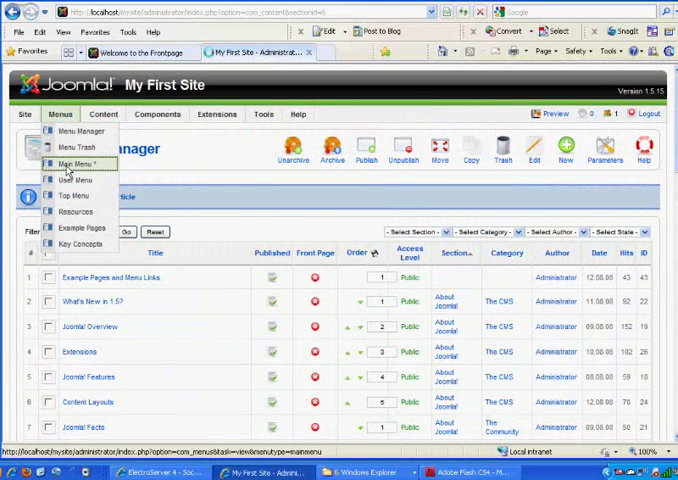
left_click(76, 164)
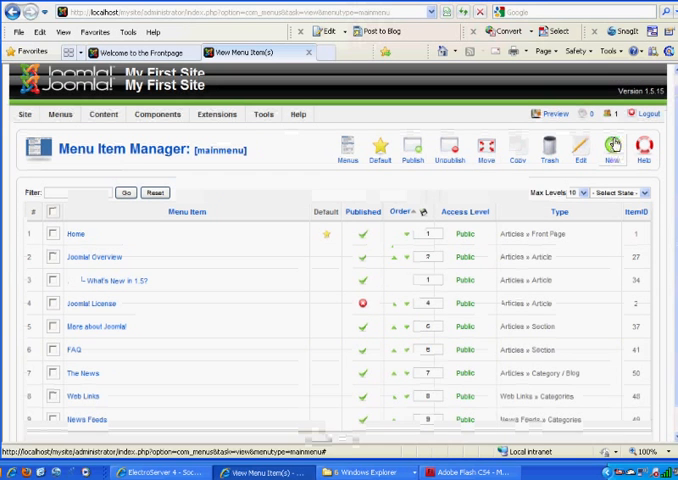
left_click(611, 150)
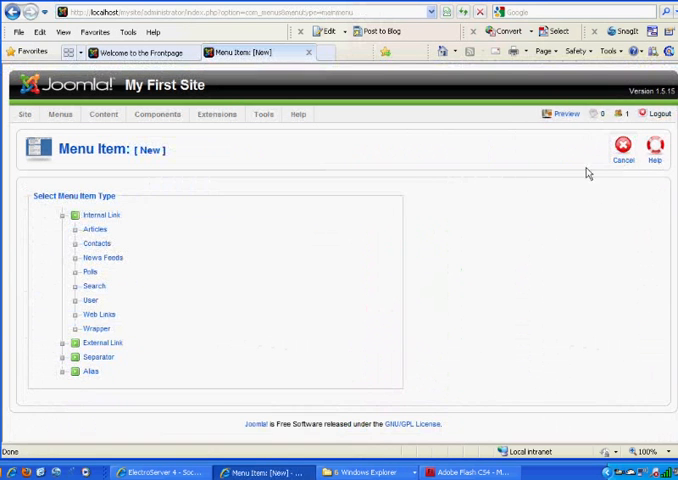
mouse_move(393, 346)
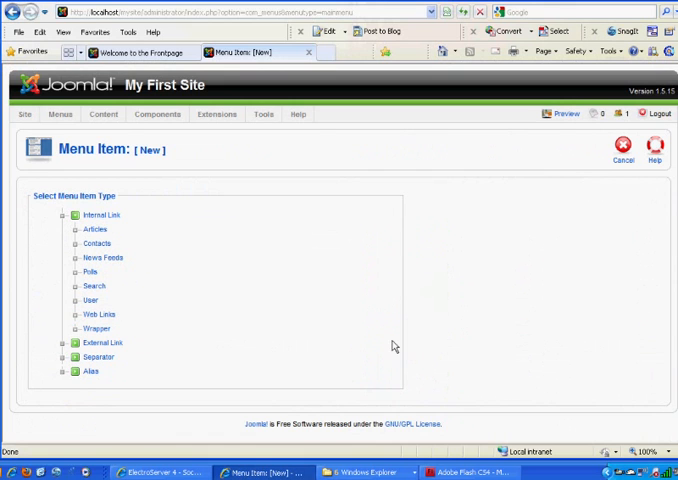
mouse_move(158, 303)
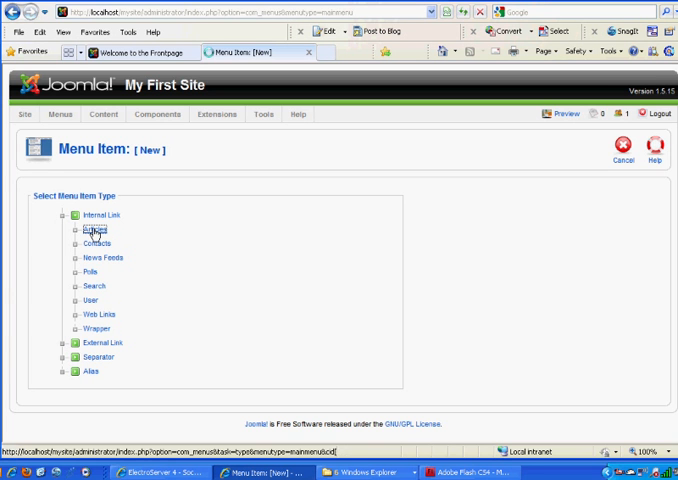
left_click(90, 229)
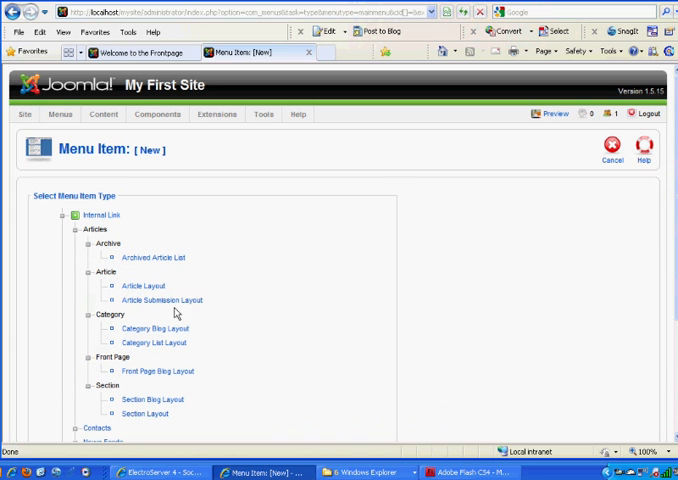
mouse_move(137, 285)
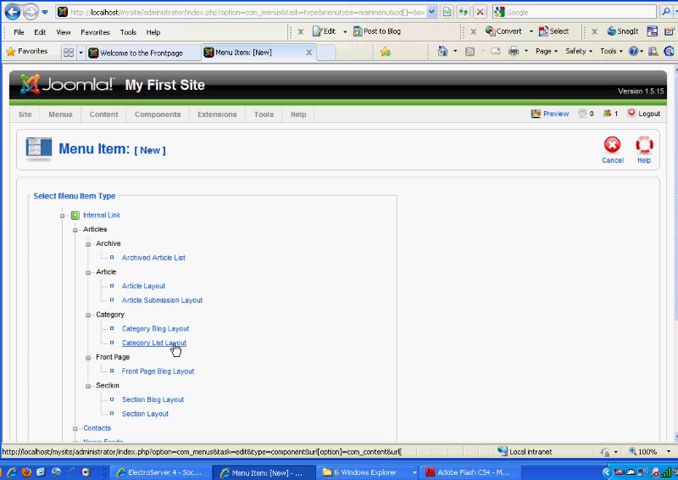
mouse_move(152, 328)
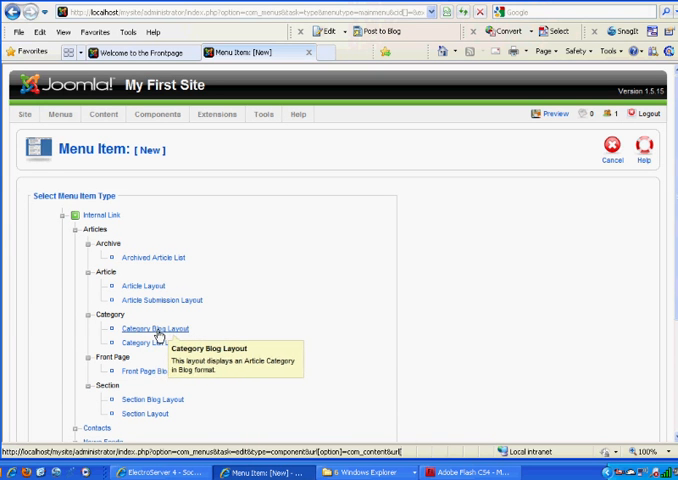
mouse_move(146, 404)
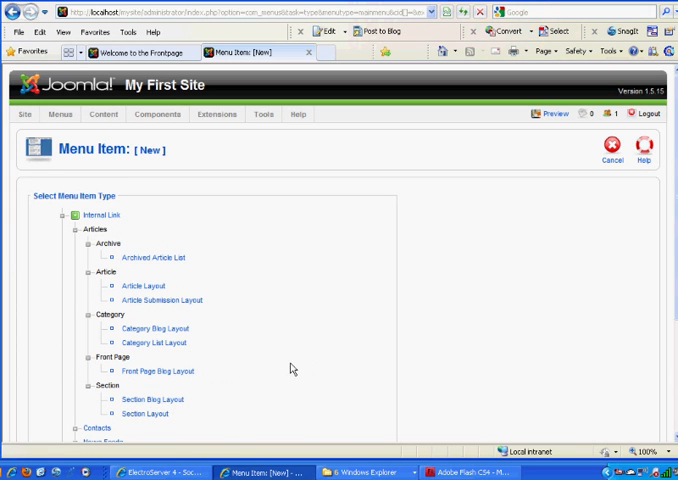
mouse_move(277, 380)
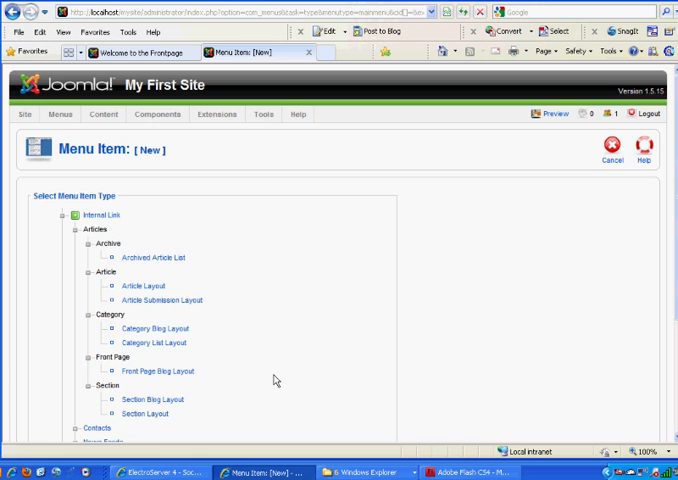
mouse_move(155, 328)
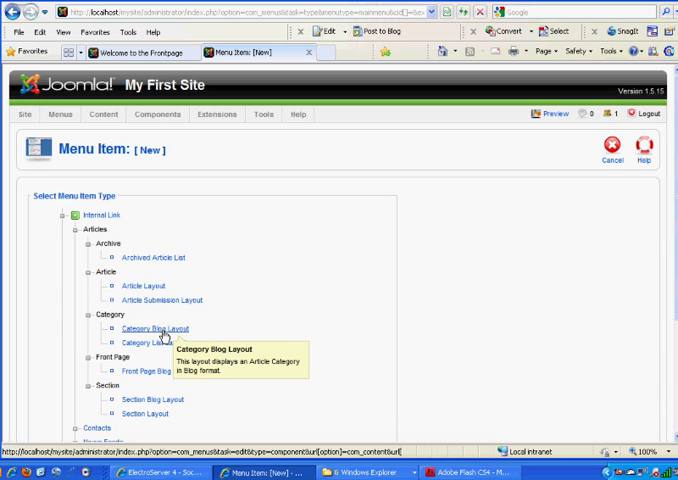
mouse_move(140, 288)
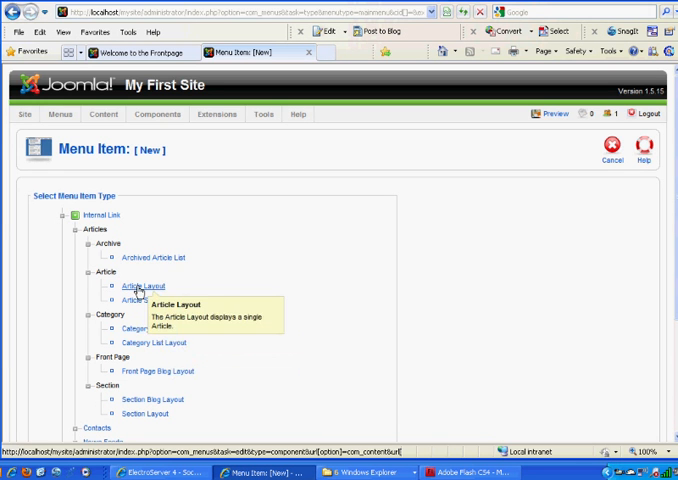
mouse_move(155, 329)
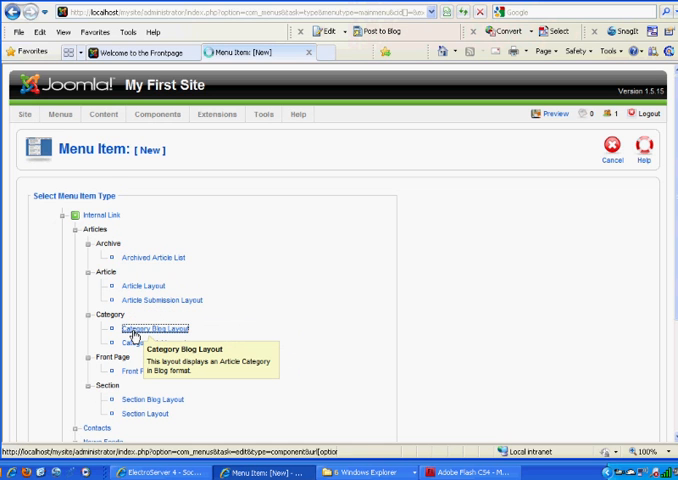
Save a Category Blog Layout item 'Joomla Class' showing the Classes/Joomla category
left_click(151, 328)
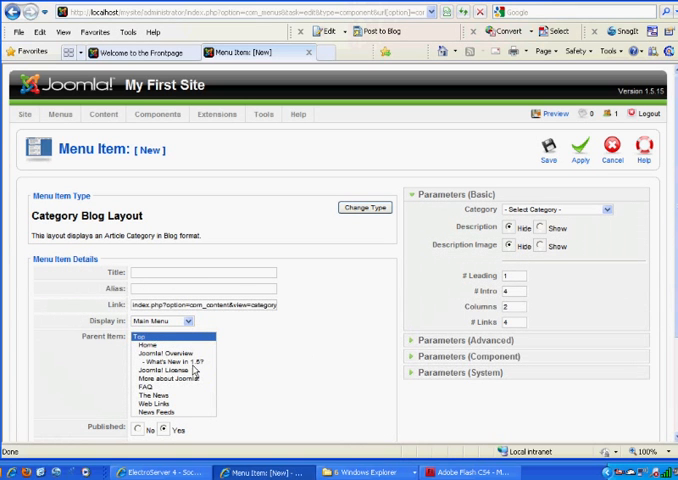
type("4")
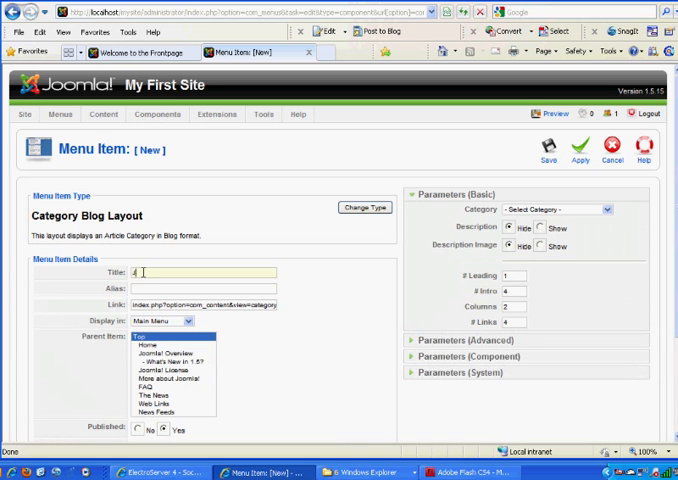
type("Joomla Class")
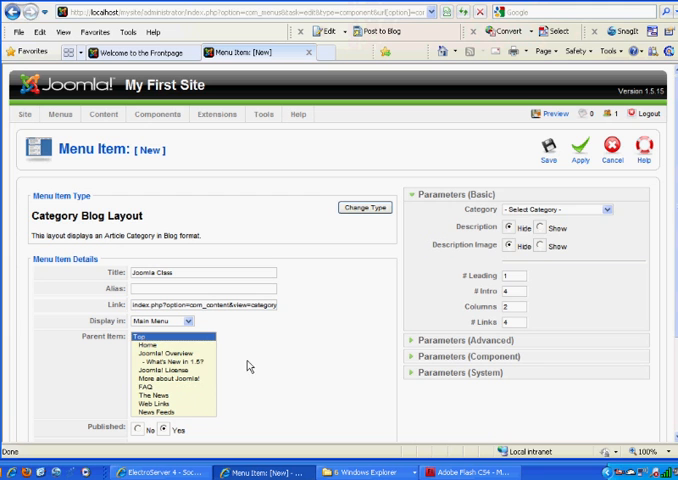
left_click(560, 209)
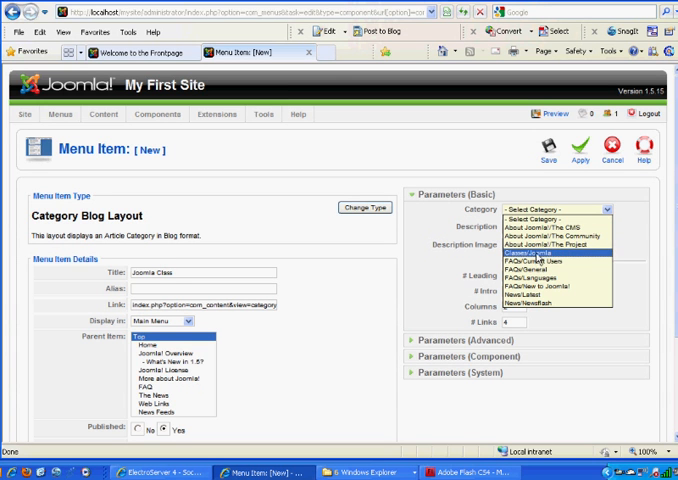
left_click(550, 255)
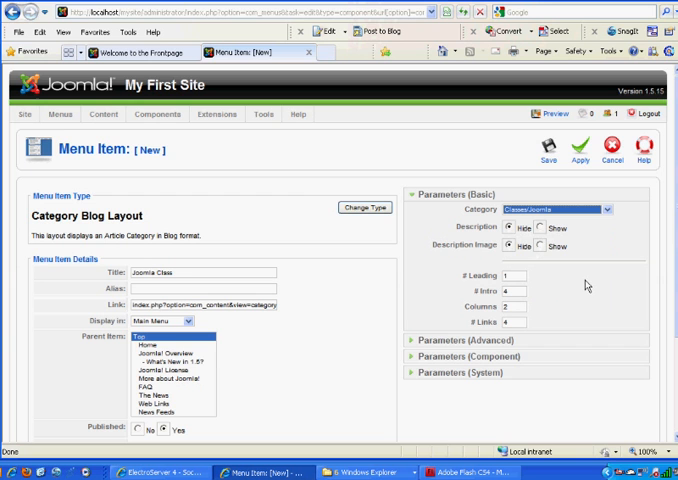
mouse_move(577, 337)
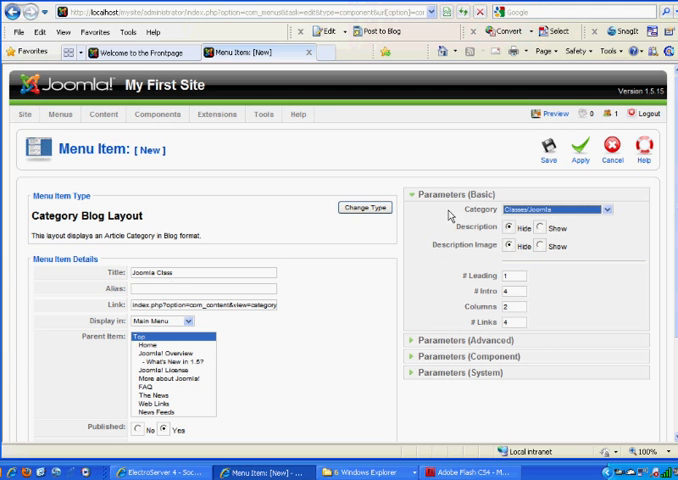
left_click(557, 209)
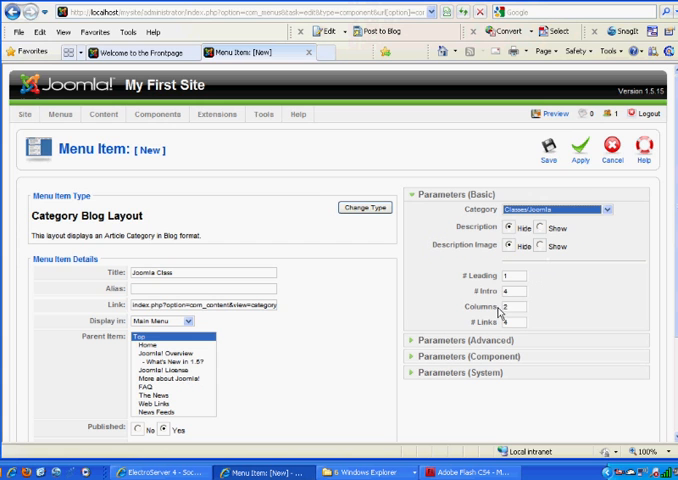
left_click(513, 275)
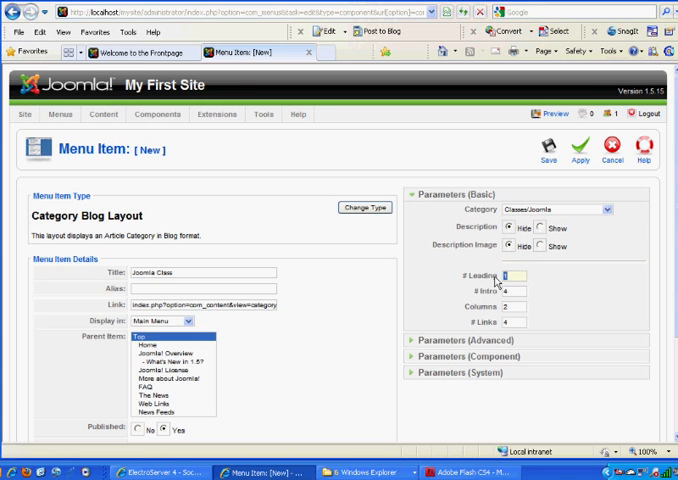
mouse_move(500, 290)
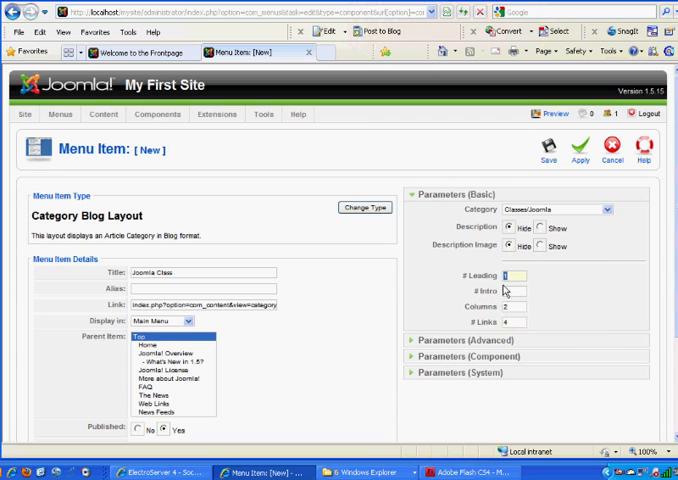
mouse_move(487, 327)
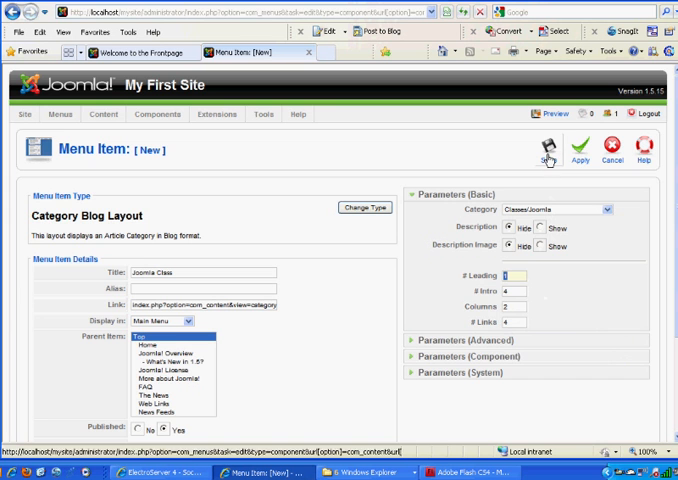
left_click(546, 148)
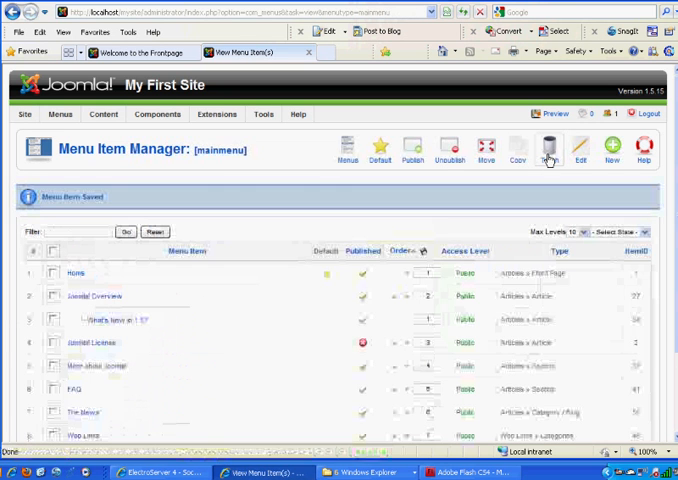
Switch to the public front page tab to see 'Joomla Class' in the Main Menu
left_click(135, 52)
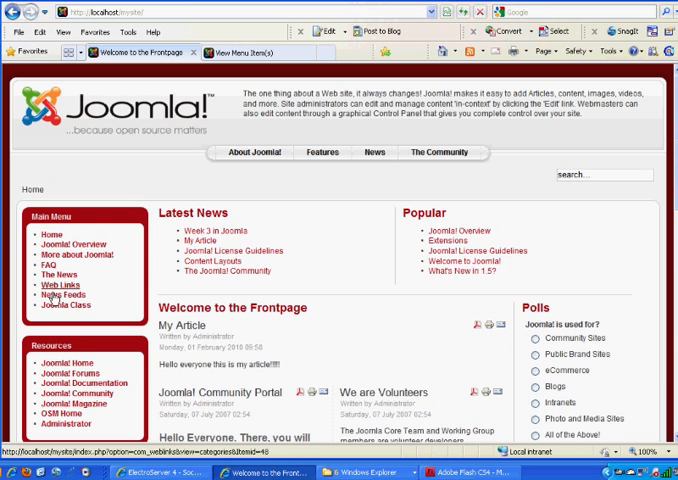
Follow the 'Joomla Class' Main Menu link to its blog page showing Week 3
left_click(66, 306)
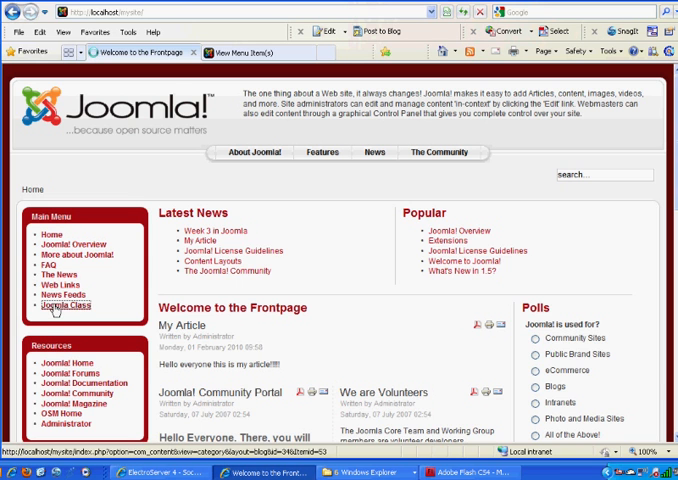
left_click(67, 306)
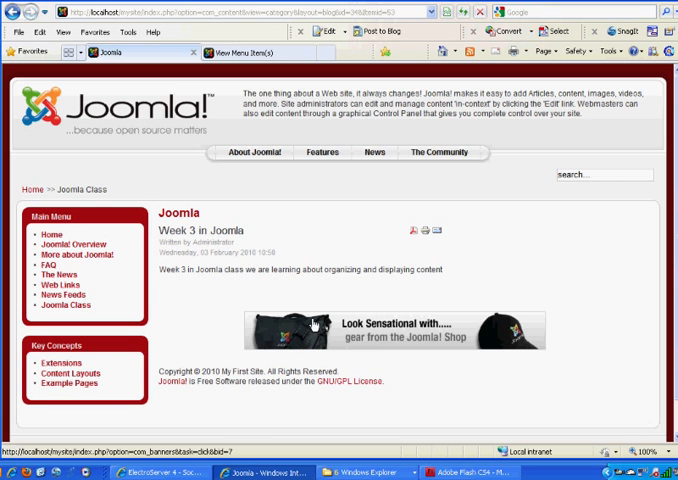
mouse_move(203, 298)
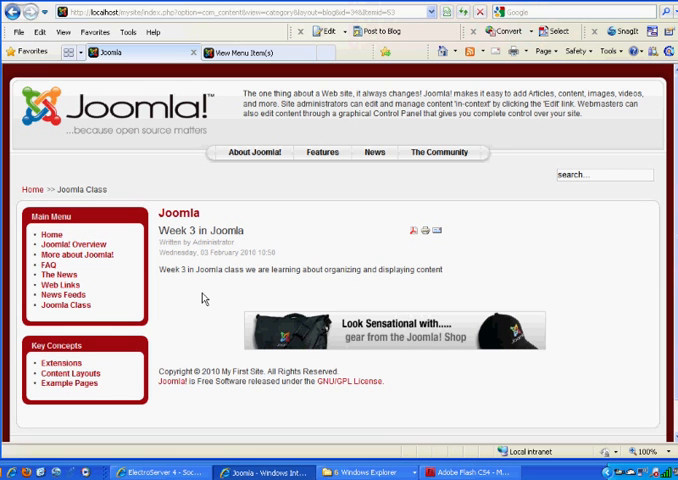
mouse_move(171, 332)
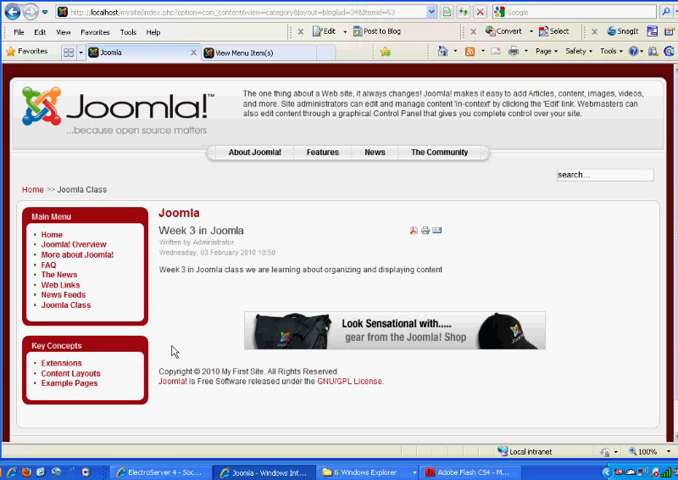
mouse_move(197, 303)
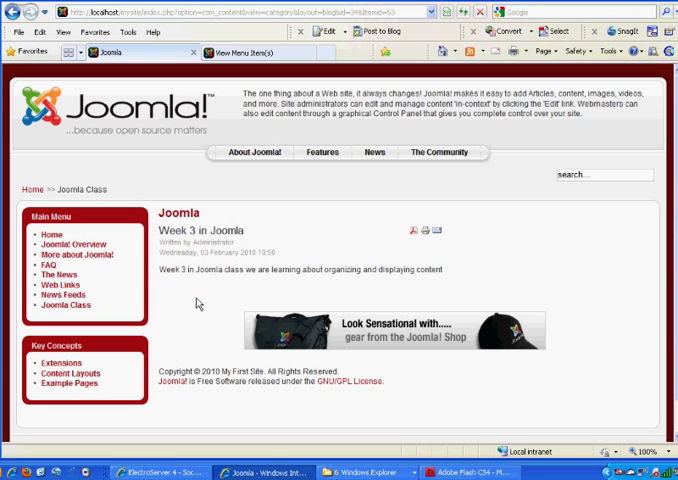
mouse_move(167, 280)
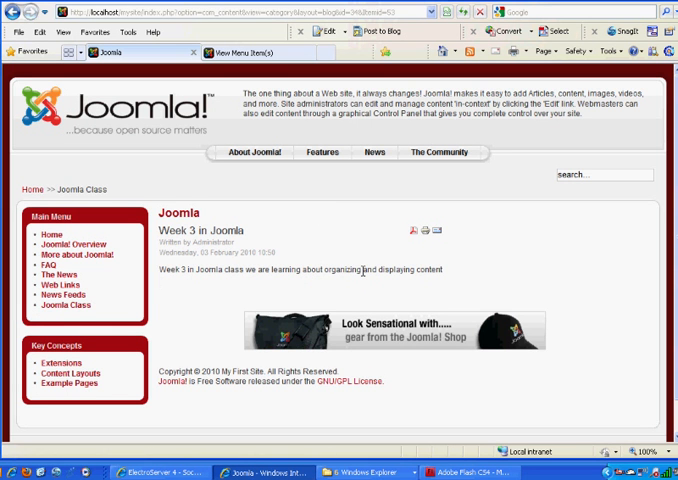
mouse_move(337, 256)
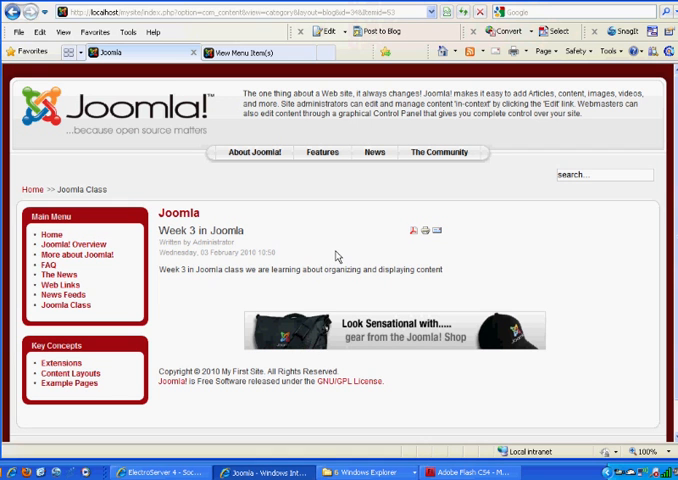
mouse_move(58, 286)
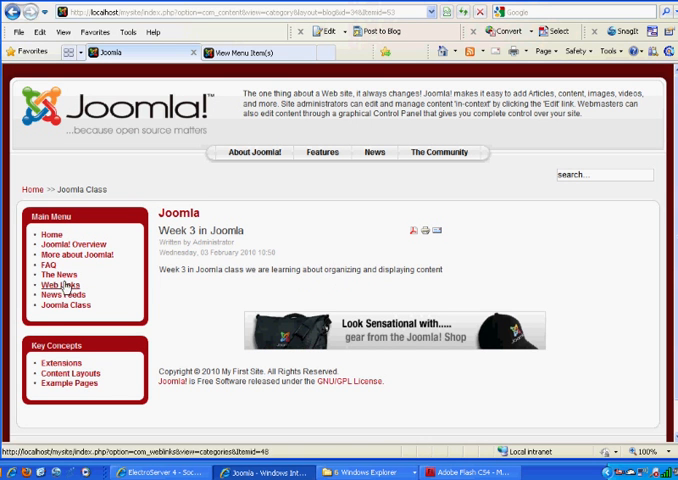